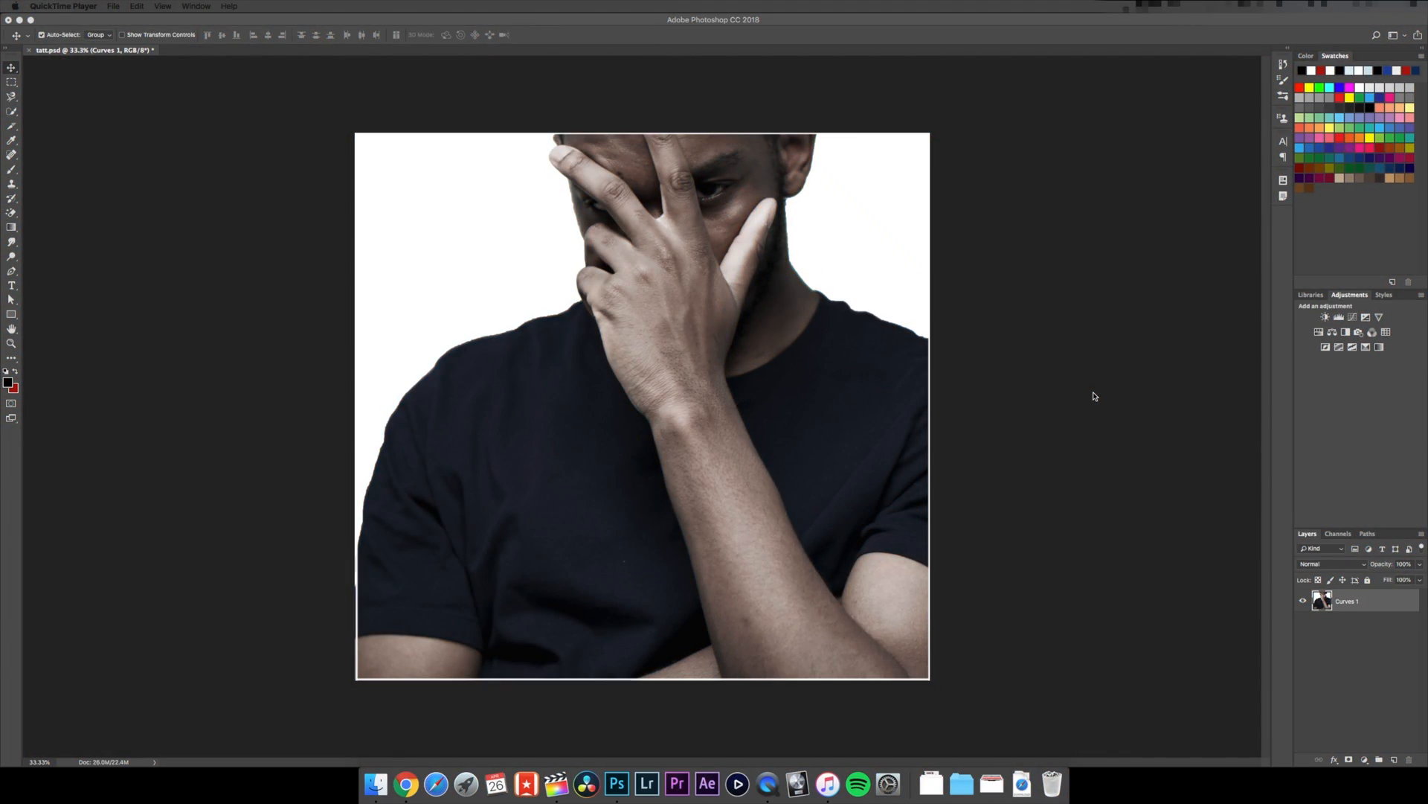
{"action": "mouse_move", "coordinate": [486, 653]}
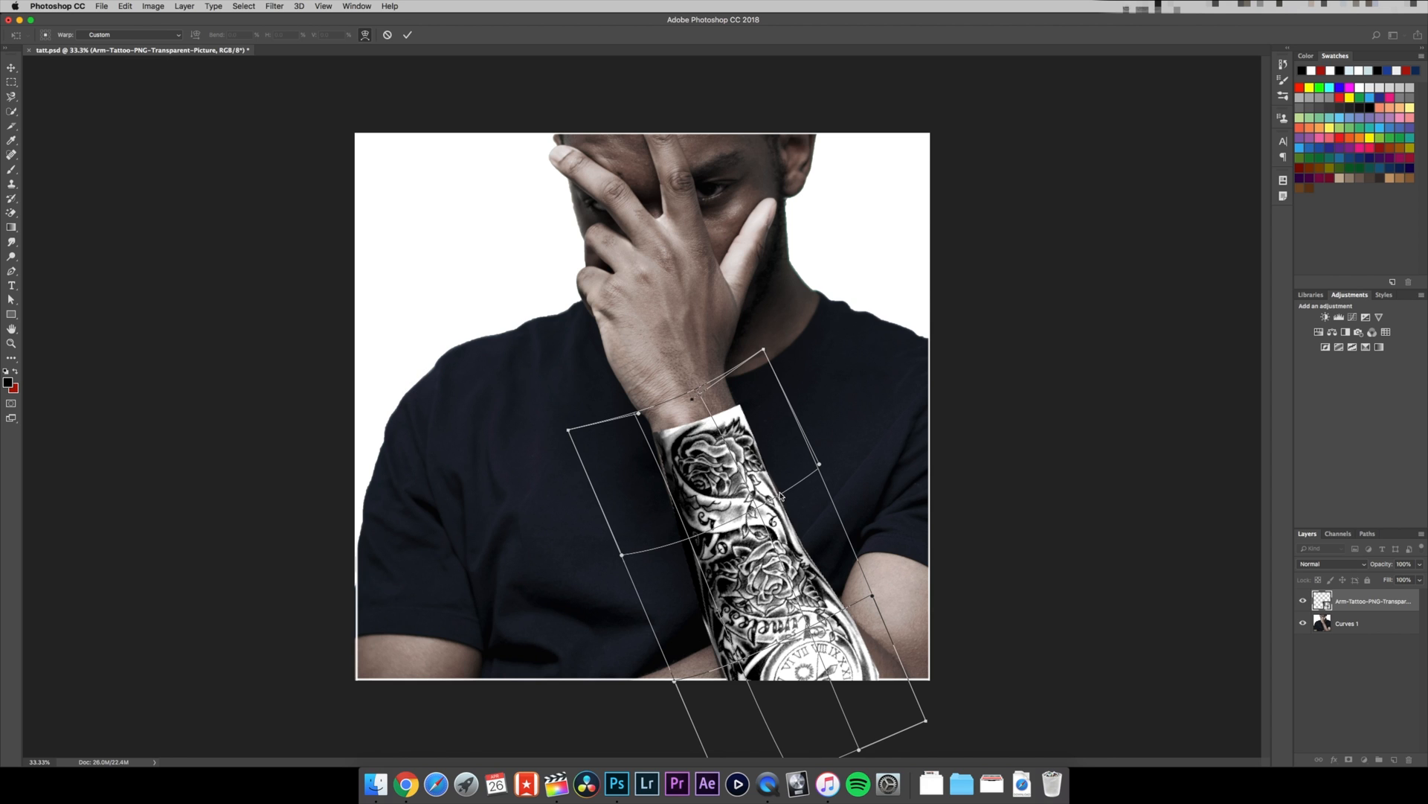
Commit the sleeve tattoo warp and erase its upper edge near the wrist with the Magic Eraser.
{"action": "left_click", "coordinate": [407, 35]}
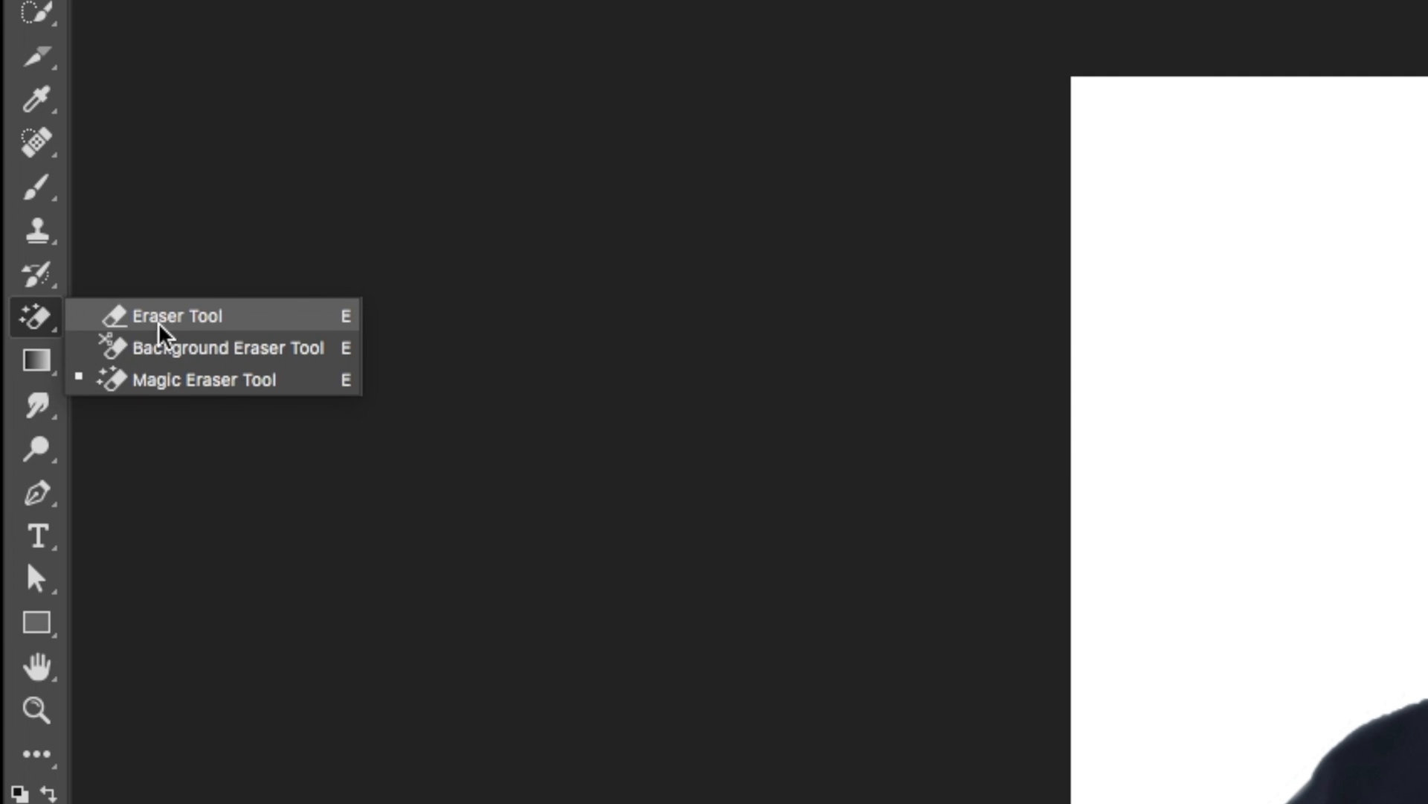
{"action": "mouse_move", "coordinate": [244, 329]}
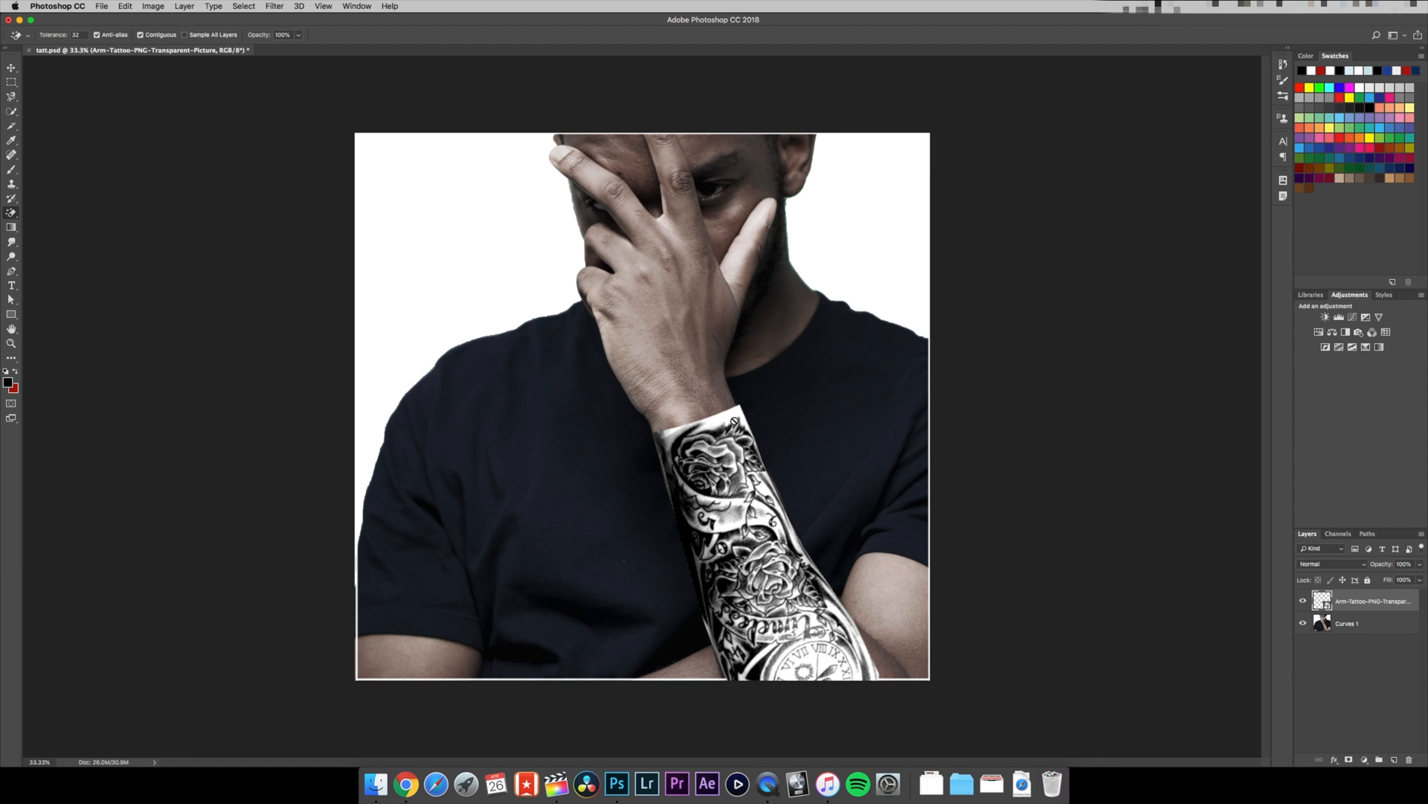
{"action": "mouse_move", "coordinate": [758, 369]}
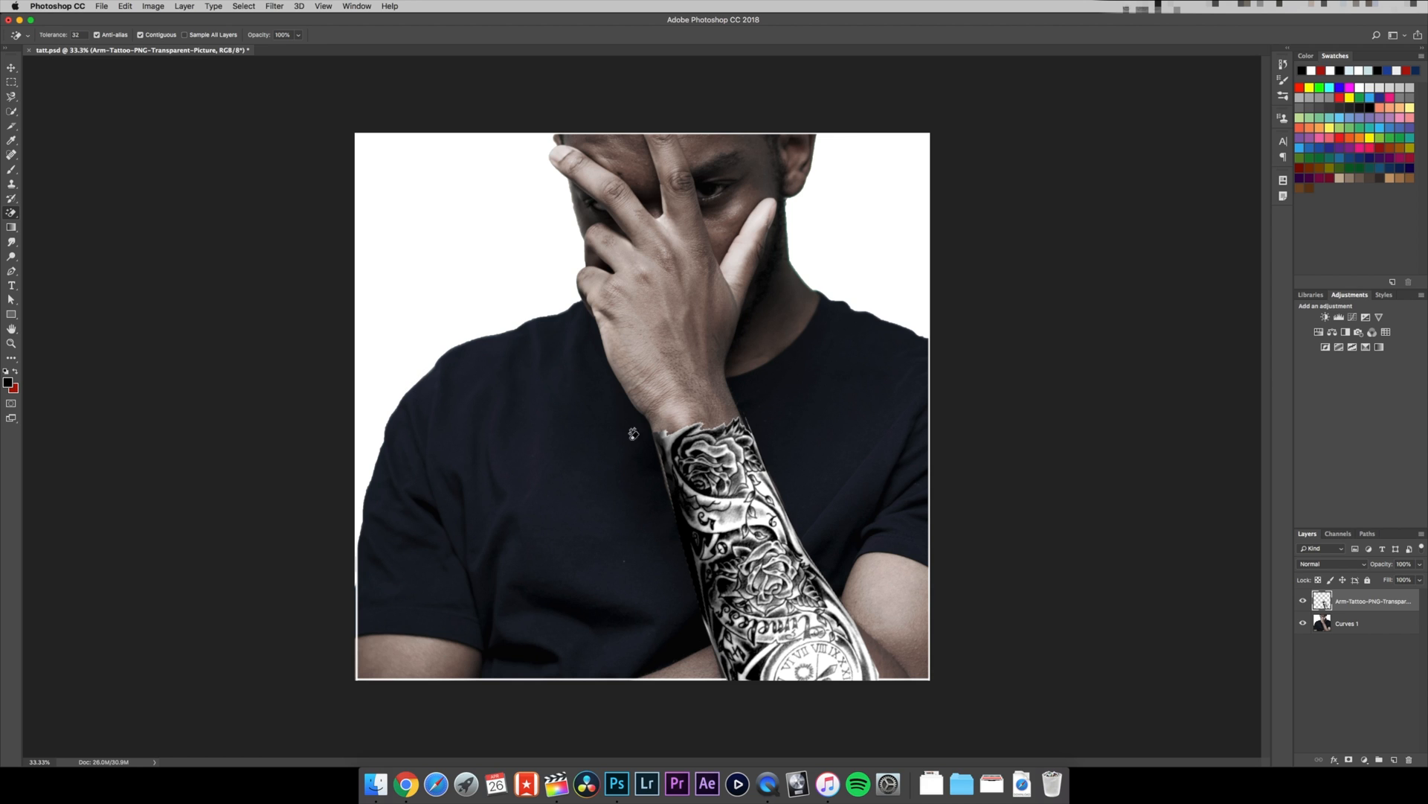
{"action": "mouse_move", "coordinate": [677, 499]}
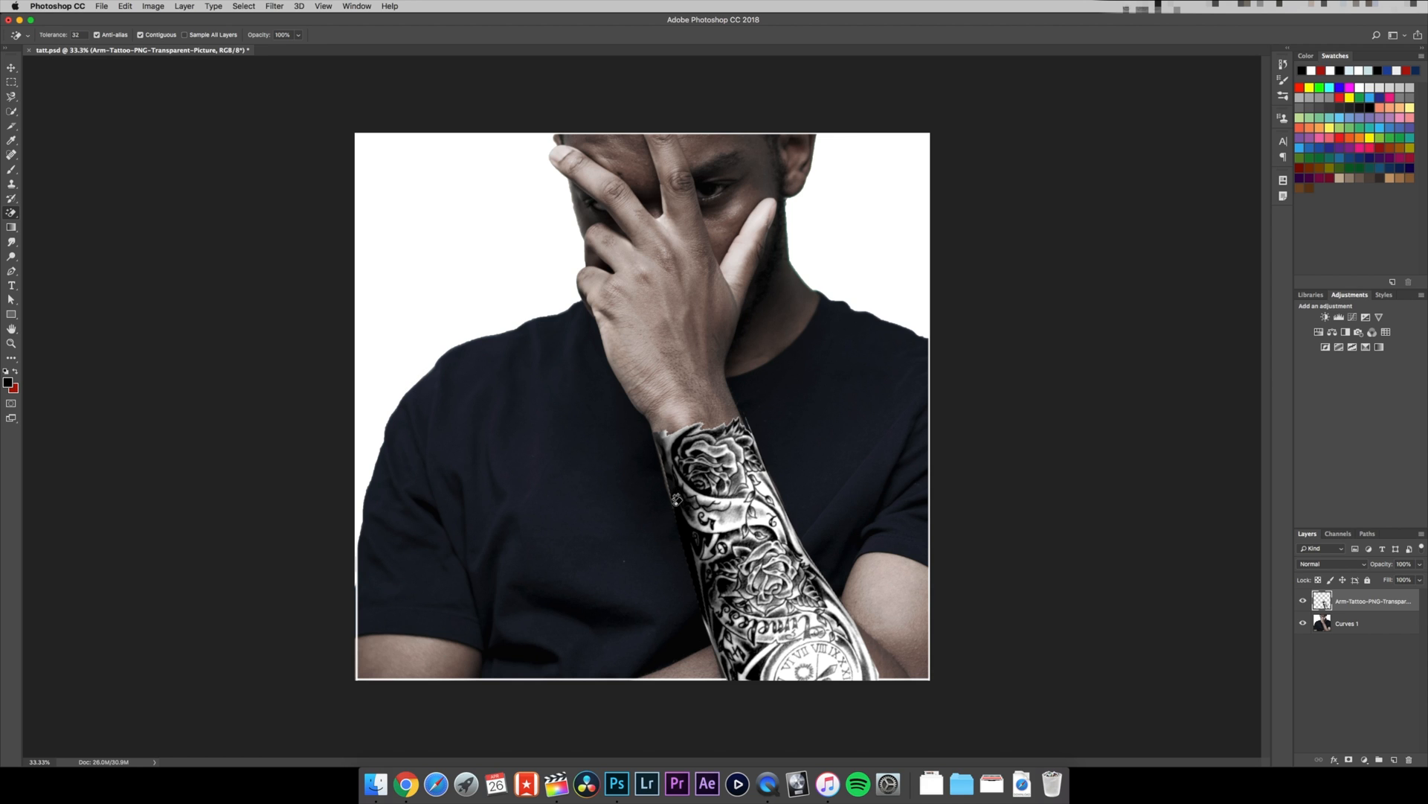
{"action": "left_click", "coordinate": [12, 66]}
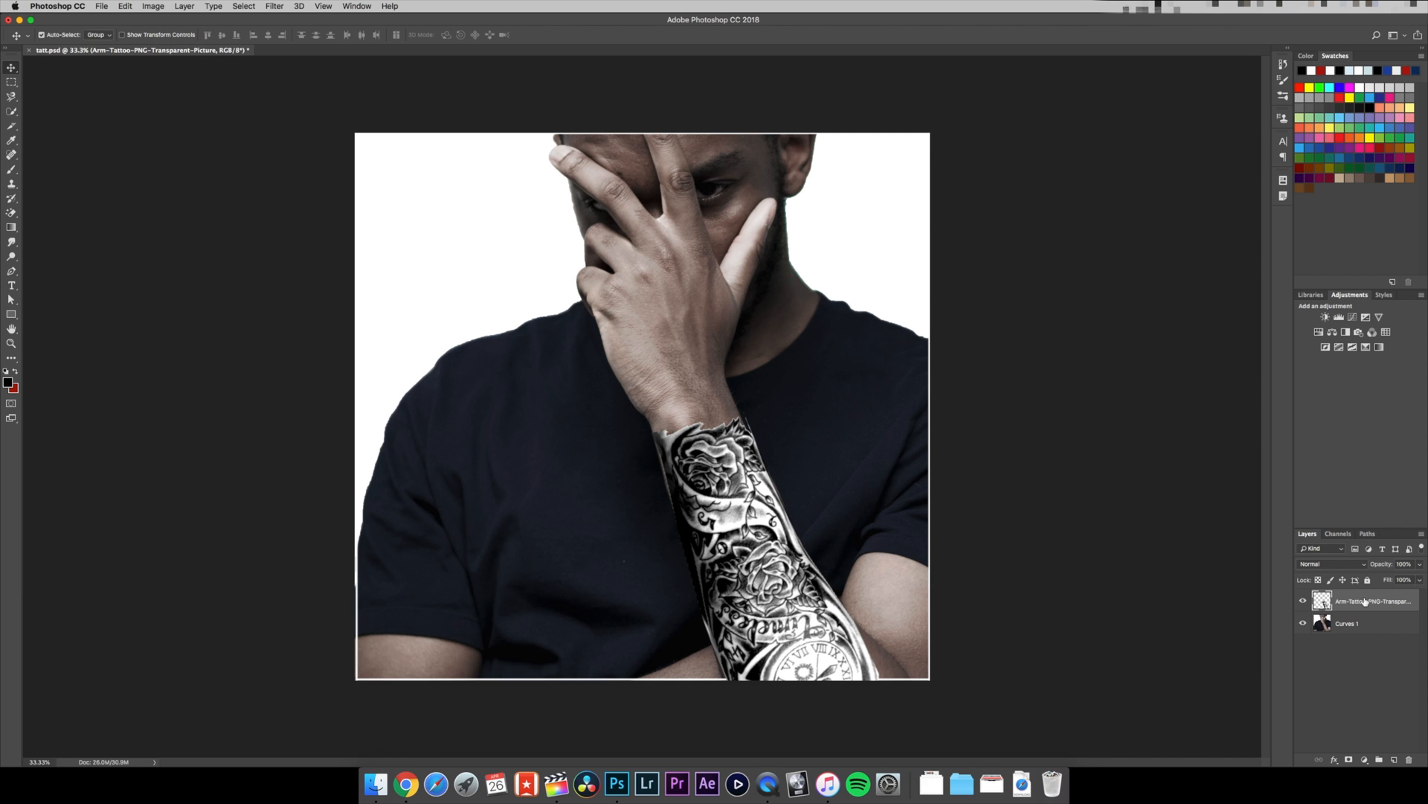
Set the sleeve tattoo layer's blend mode to Soft Light.
{"action": "left_click", "coordinate": [1326, 563]}
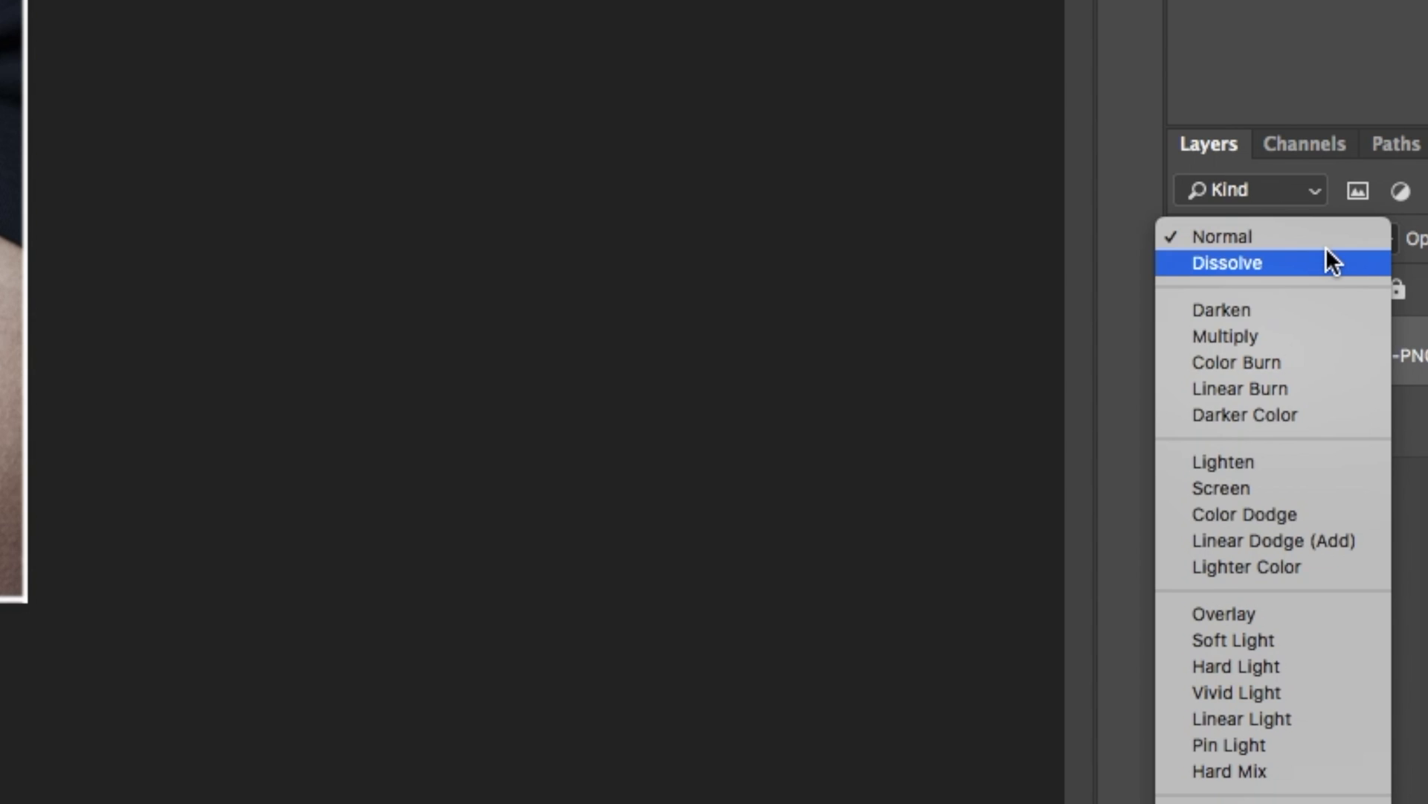
{"action": "mouse_move", "coordinate": [1302, 628]}
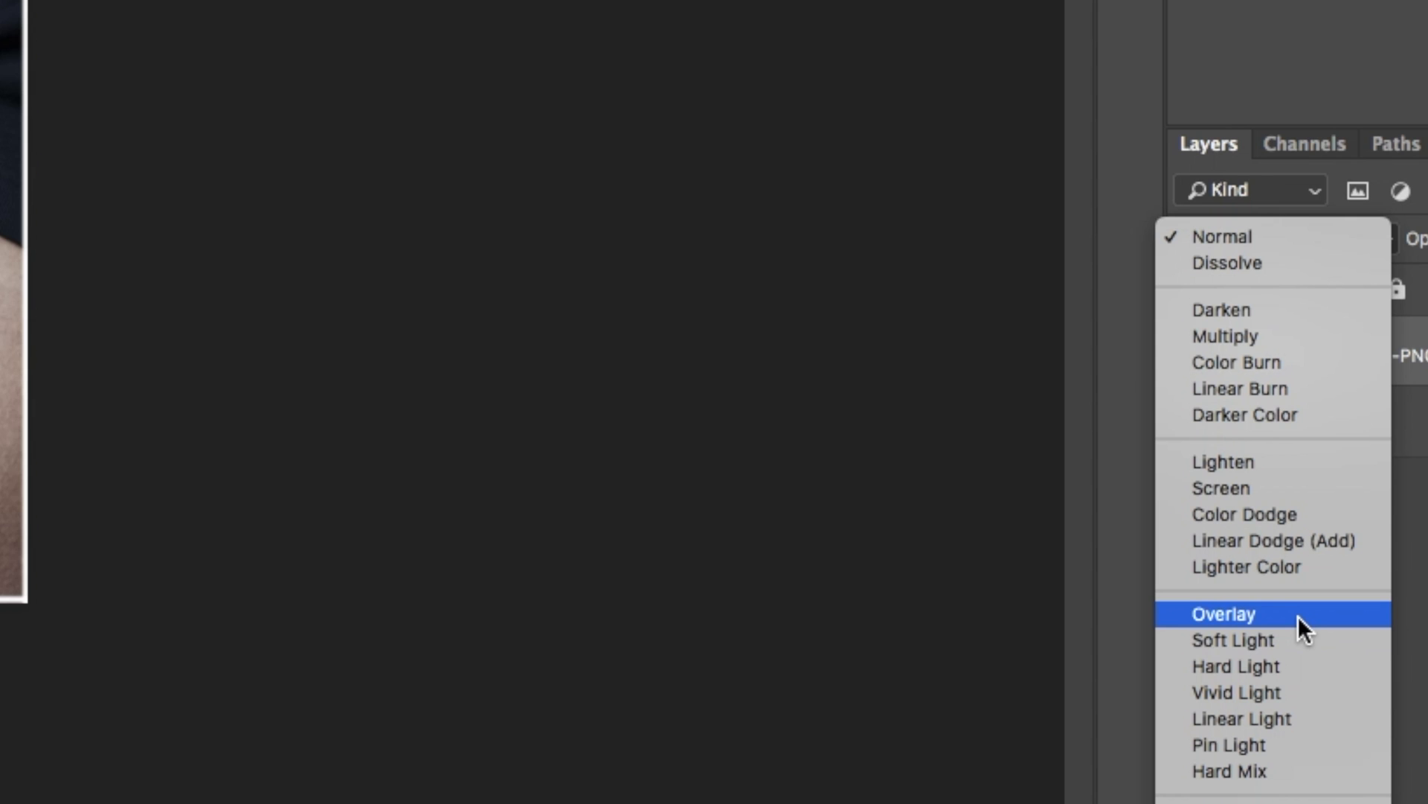
{"action": "left_click", "coordinate": [1233, 638]}
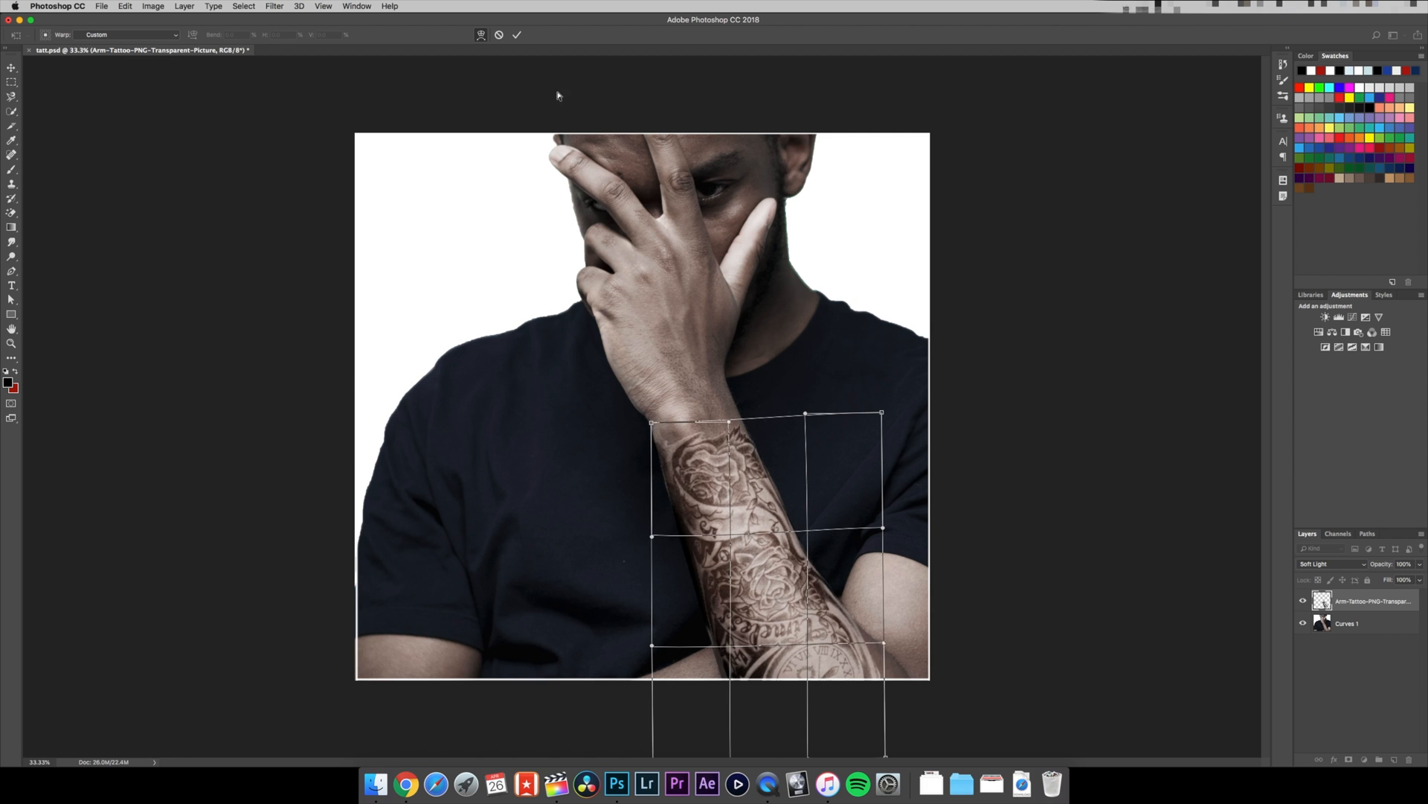
Commit the refined sleeve warp, then add a Curves adjustment and delete the extra Curves 2 layer.
{"action": "left_click", "coordinate": [517, 35]}
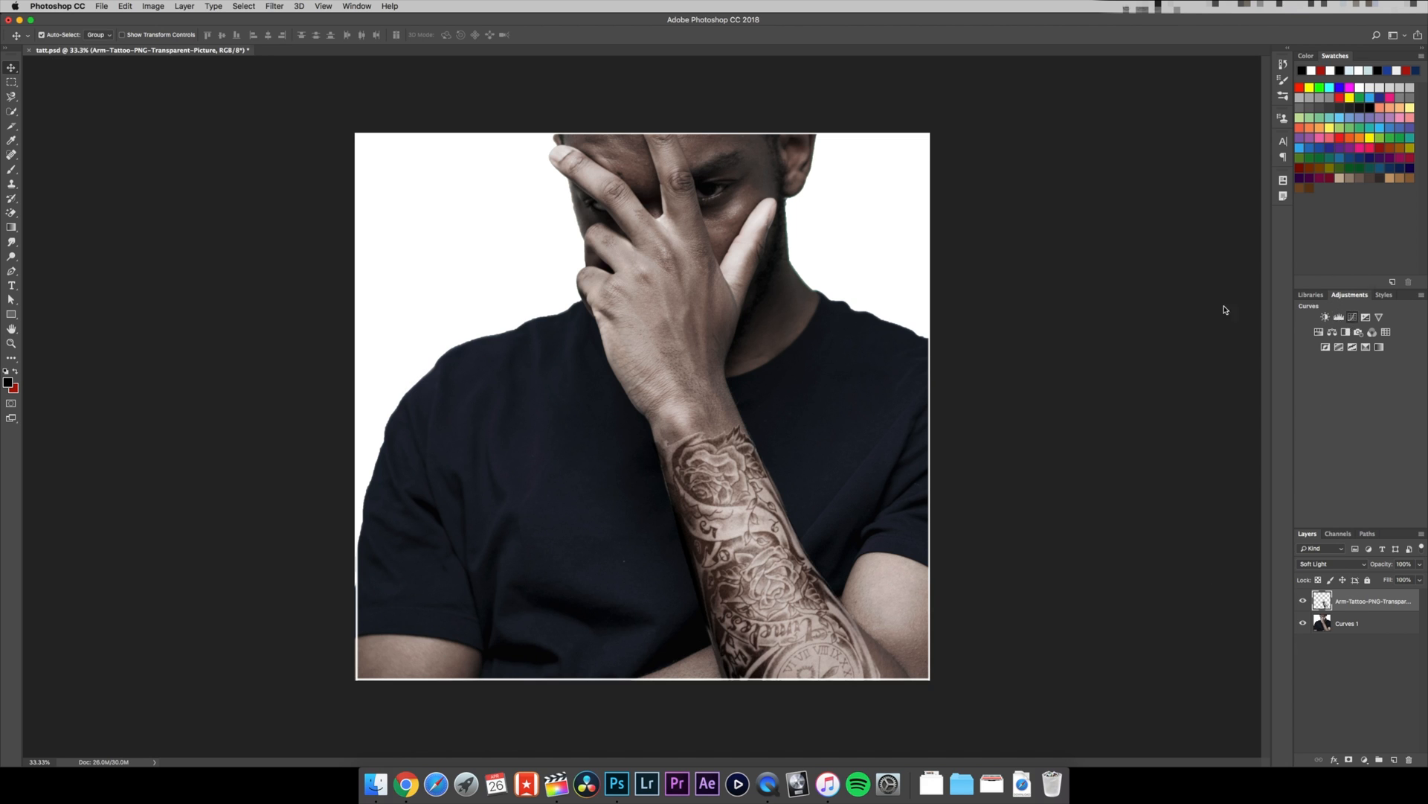
{"action": "left_click", "coordinate": [1356, 316]}
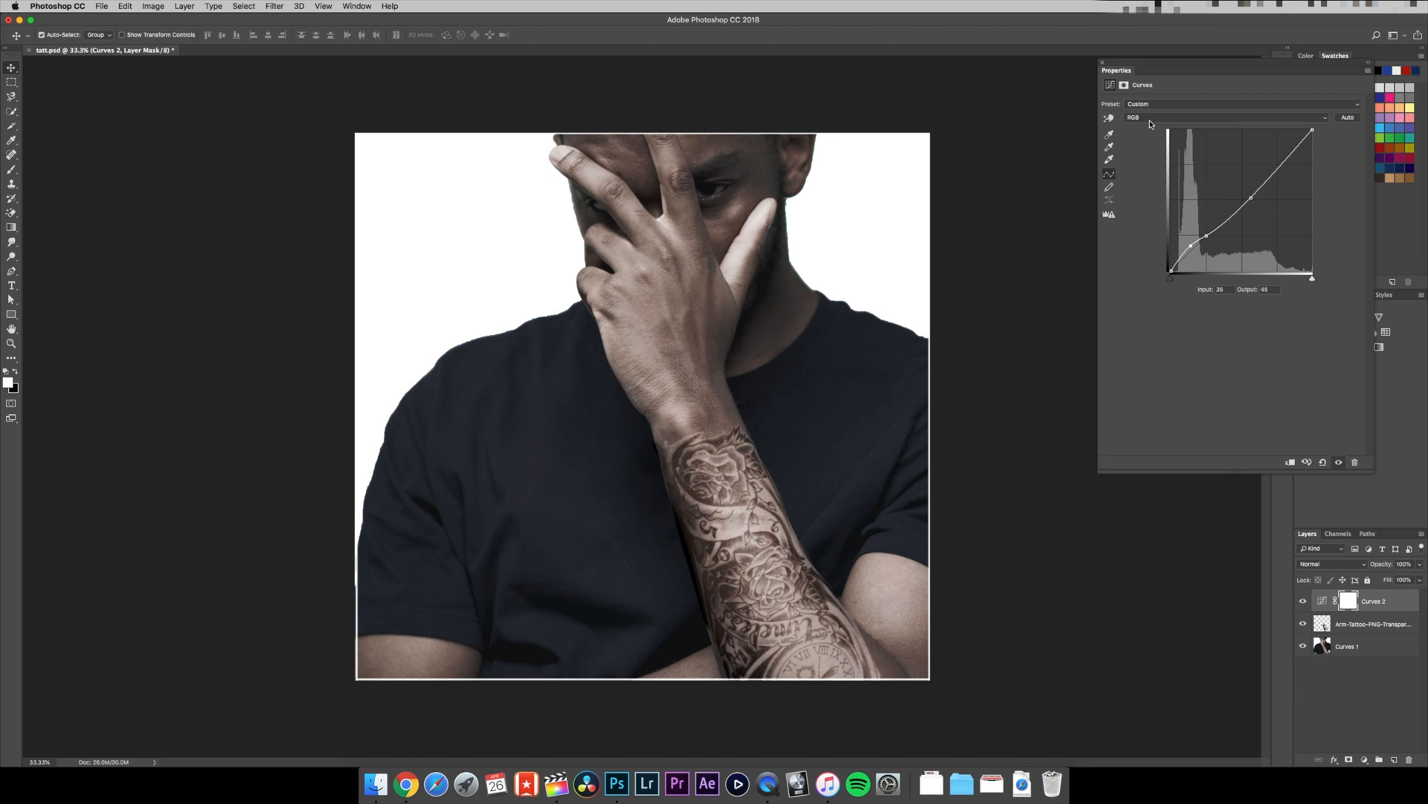
{"action": "left_click", "coordinate": [1102, 62]}
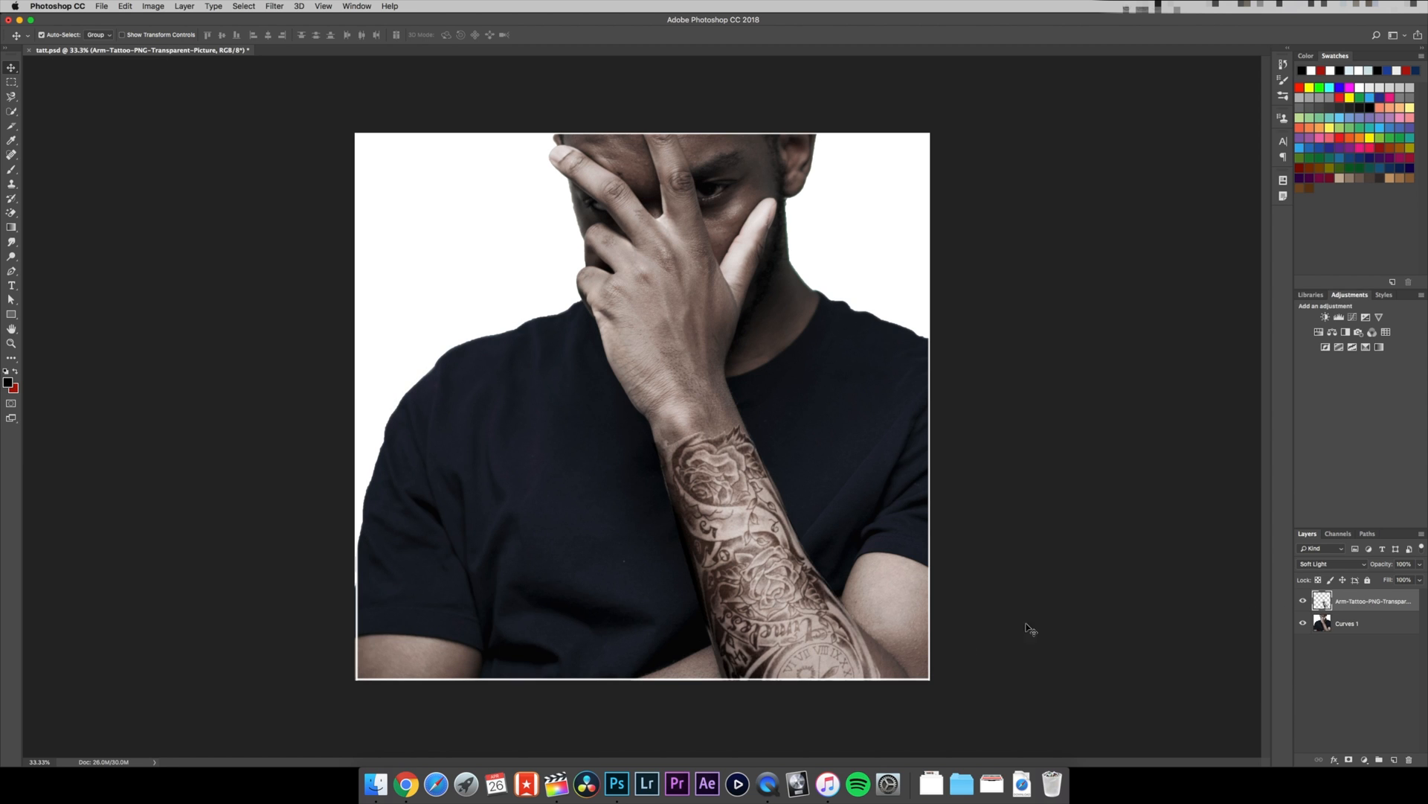
Place the skull tattoo PNG and set its blend mode to Soft Light.
{"action": "left_click", "coordinate": [1303, 600]}
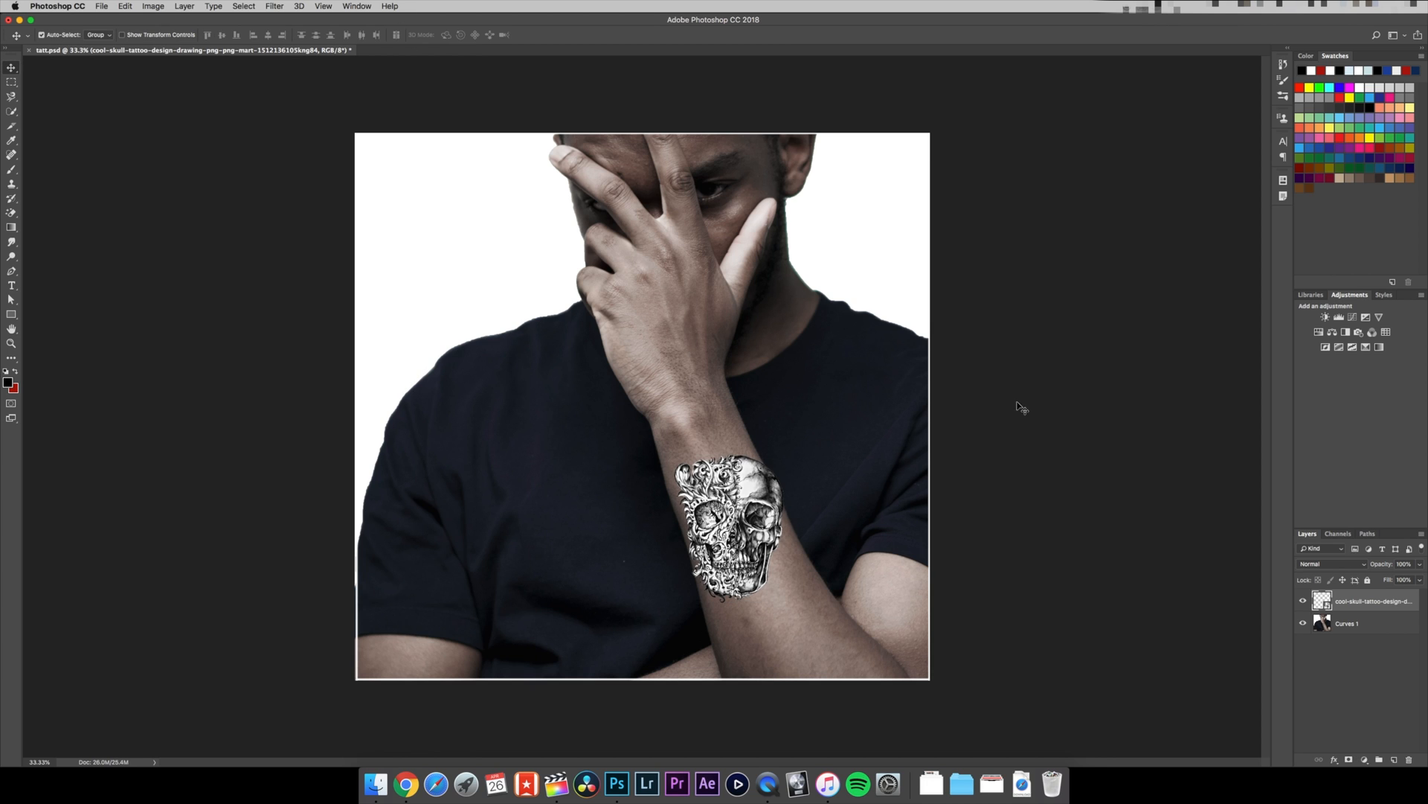
{"action": "left_click", "coordinate": [1326, 563]}
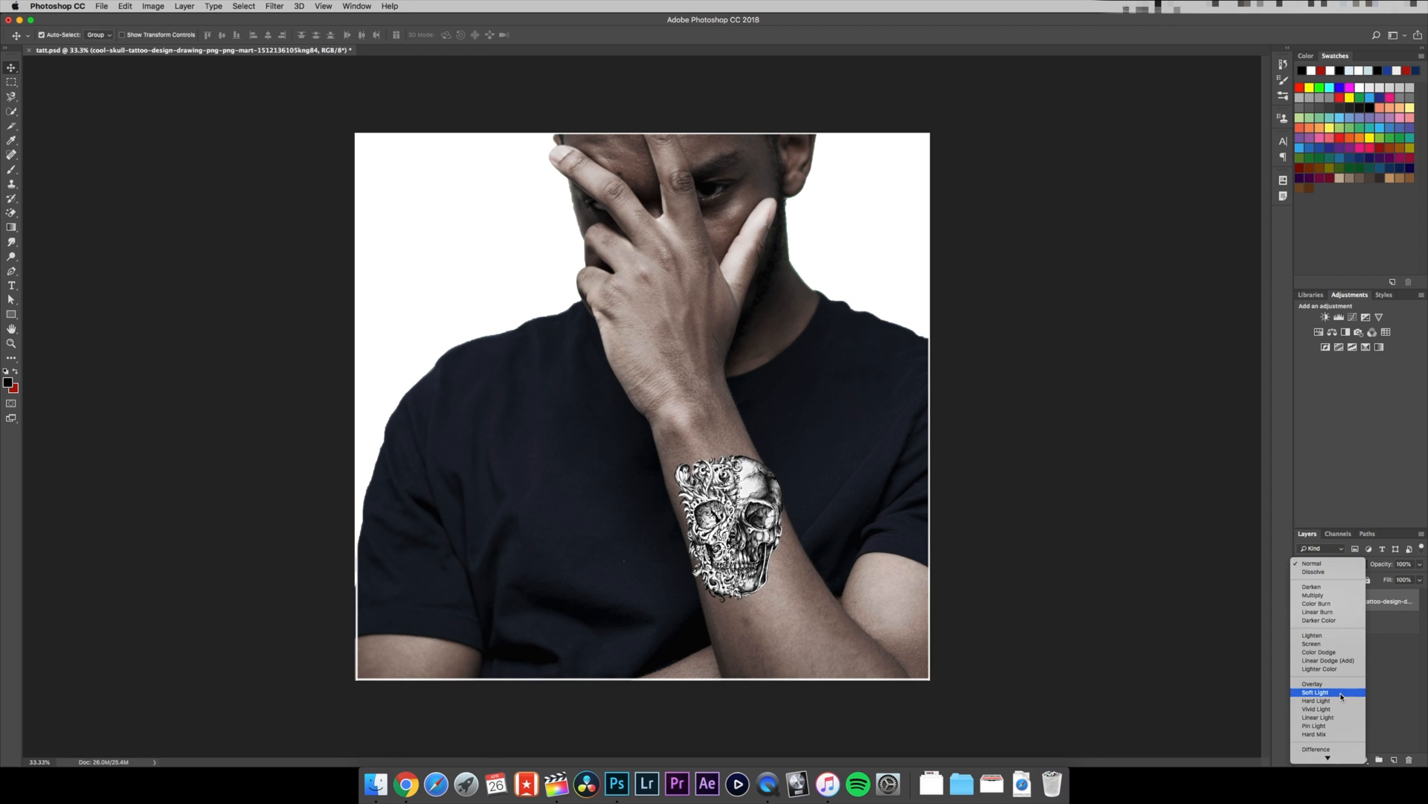
{"action": "left_click", "coordinate": [1316, 692]}
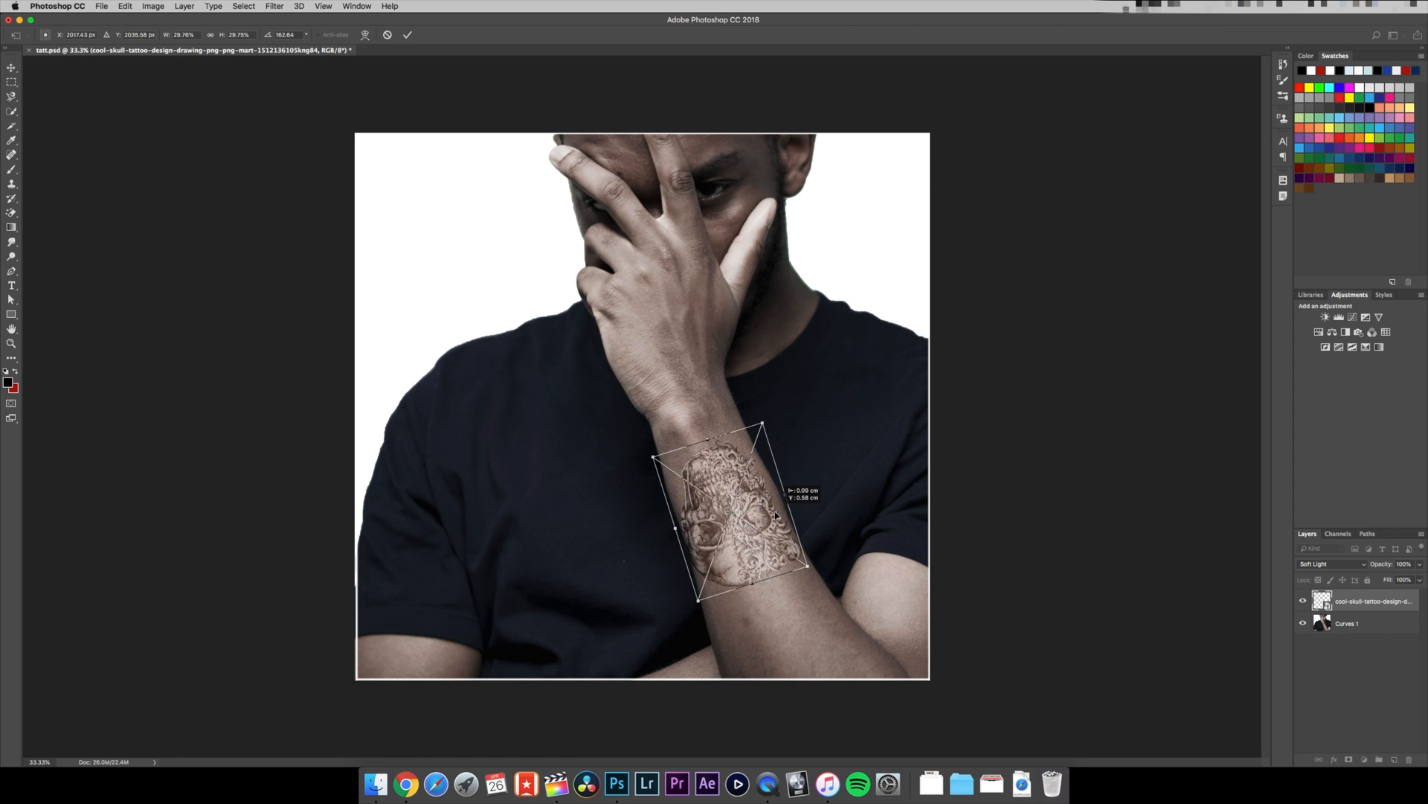
Commit the skull tattoo's rotation, then commit its warp along the forearm.
{"action": "left_click", "coordinate": [365, 35]}
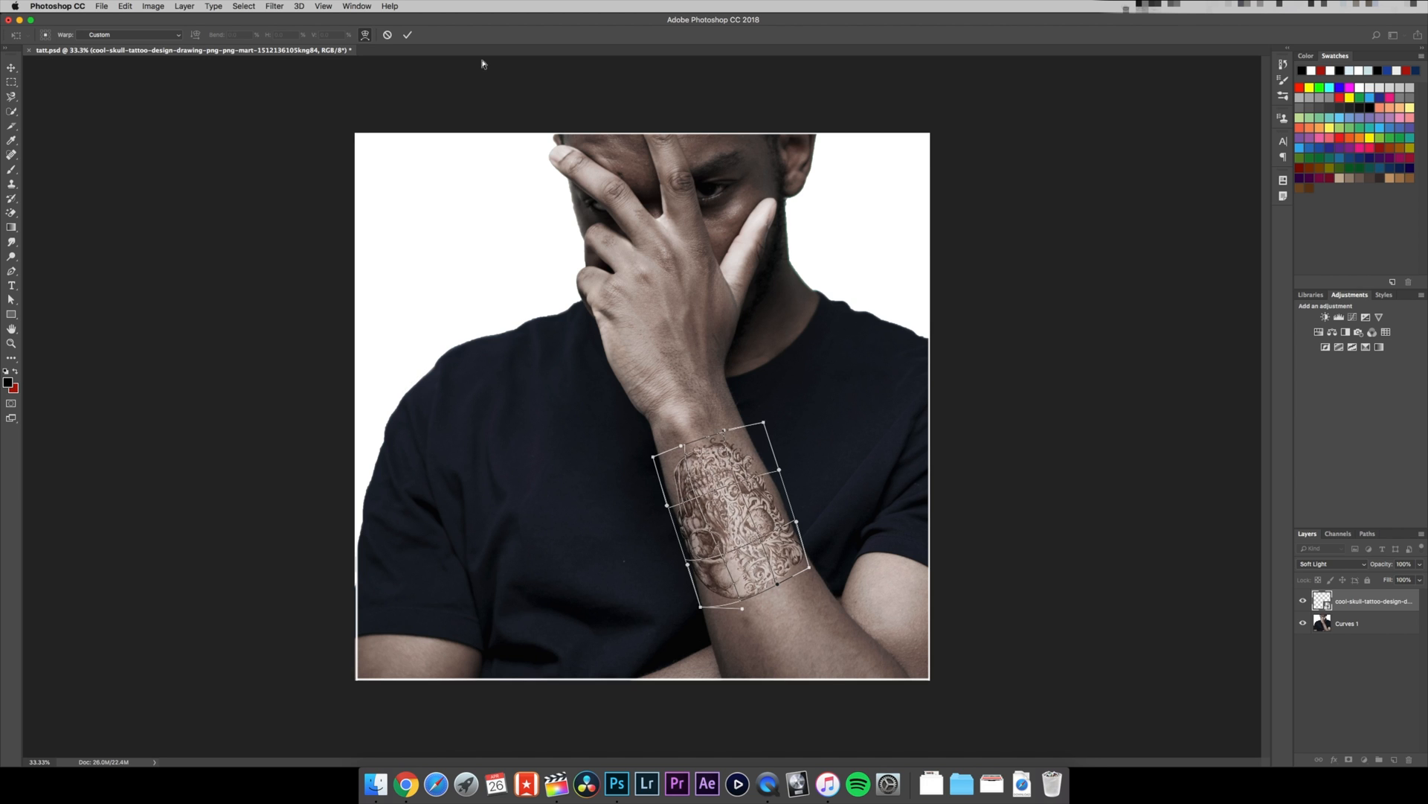
{"action": "left_click", "coordinate": [407, 35]}
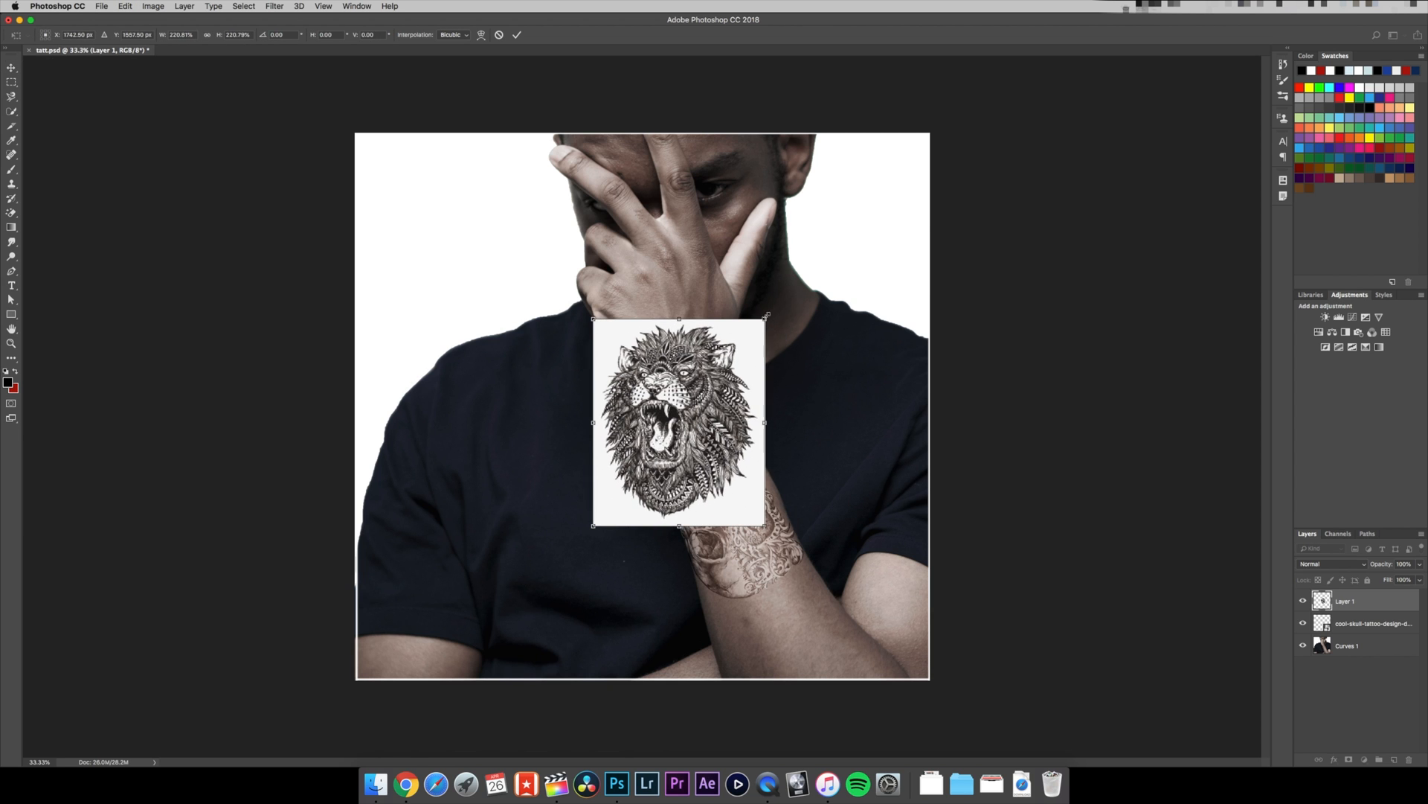
Commit the placed lion image and erase its white background with the Magic Eraser.
{"action": "left_click", "coordinate": [515, 35]}
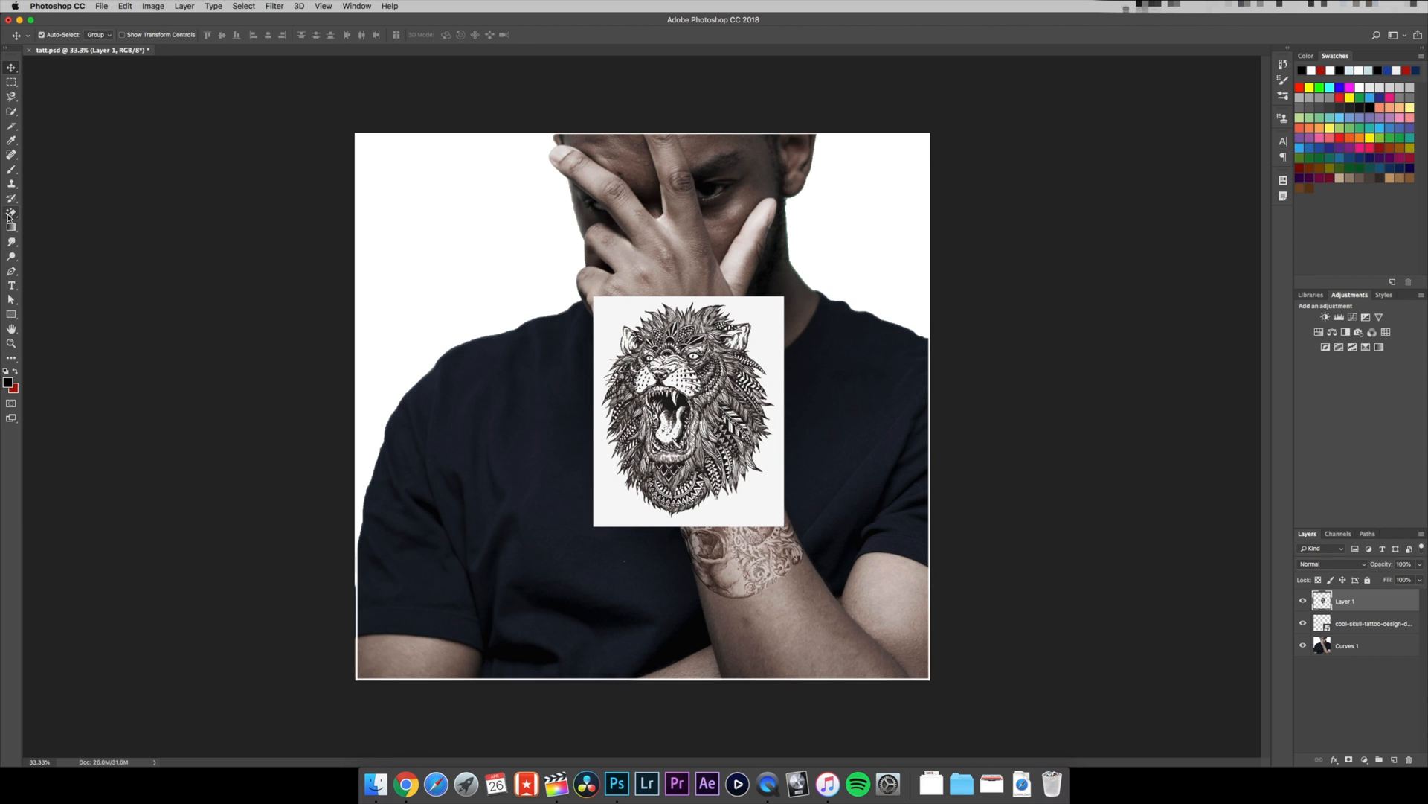
{"action": "left_click", "coordinate": [12, 214]}
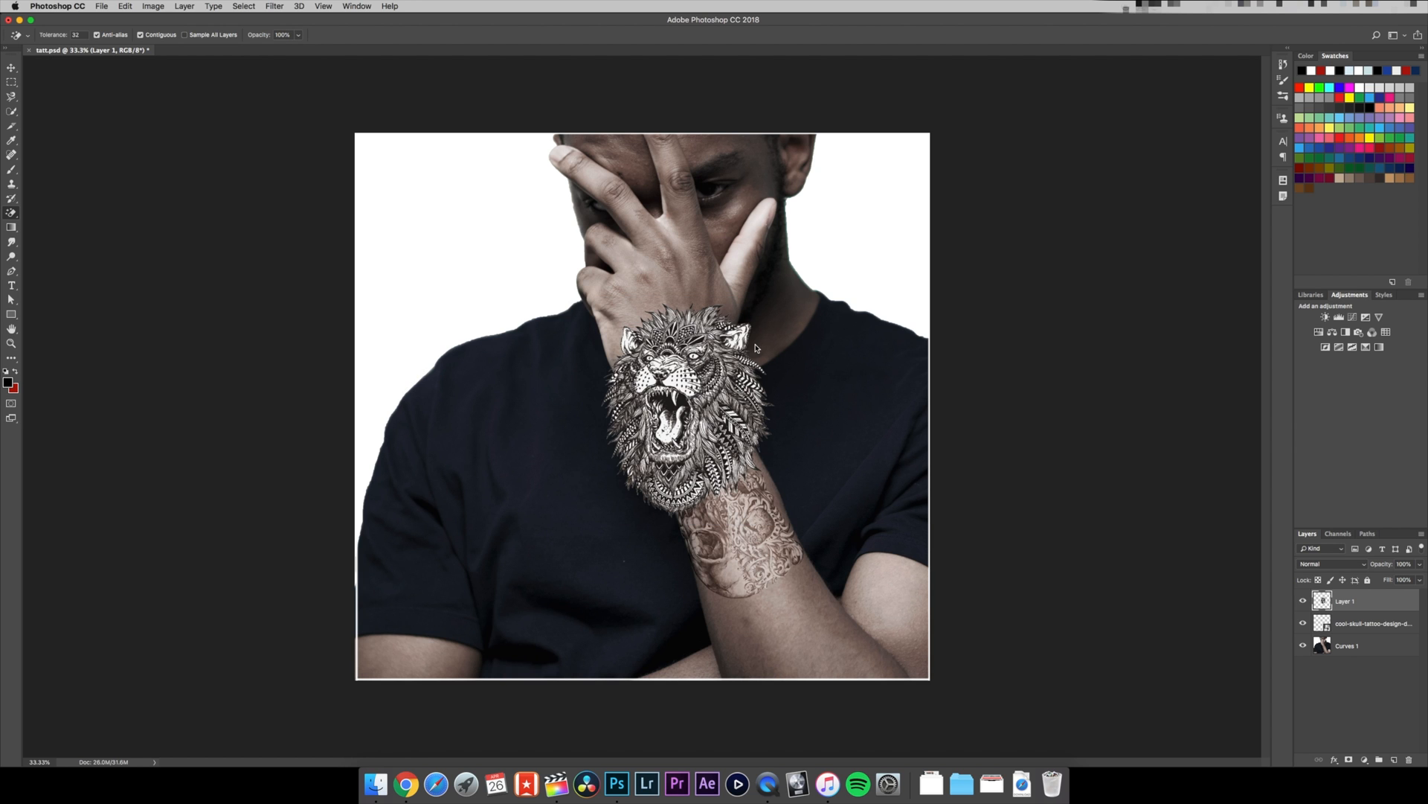
{"action": "left_click", "coordinate": [12, 69]}
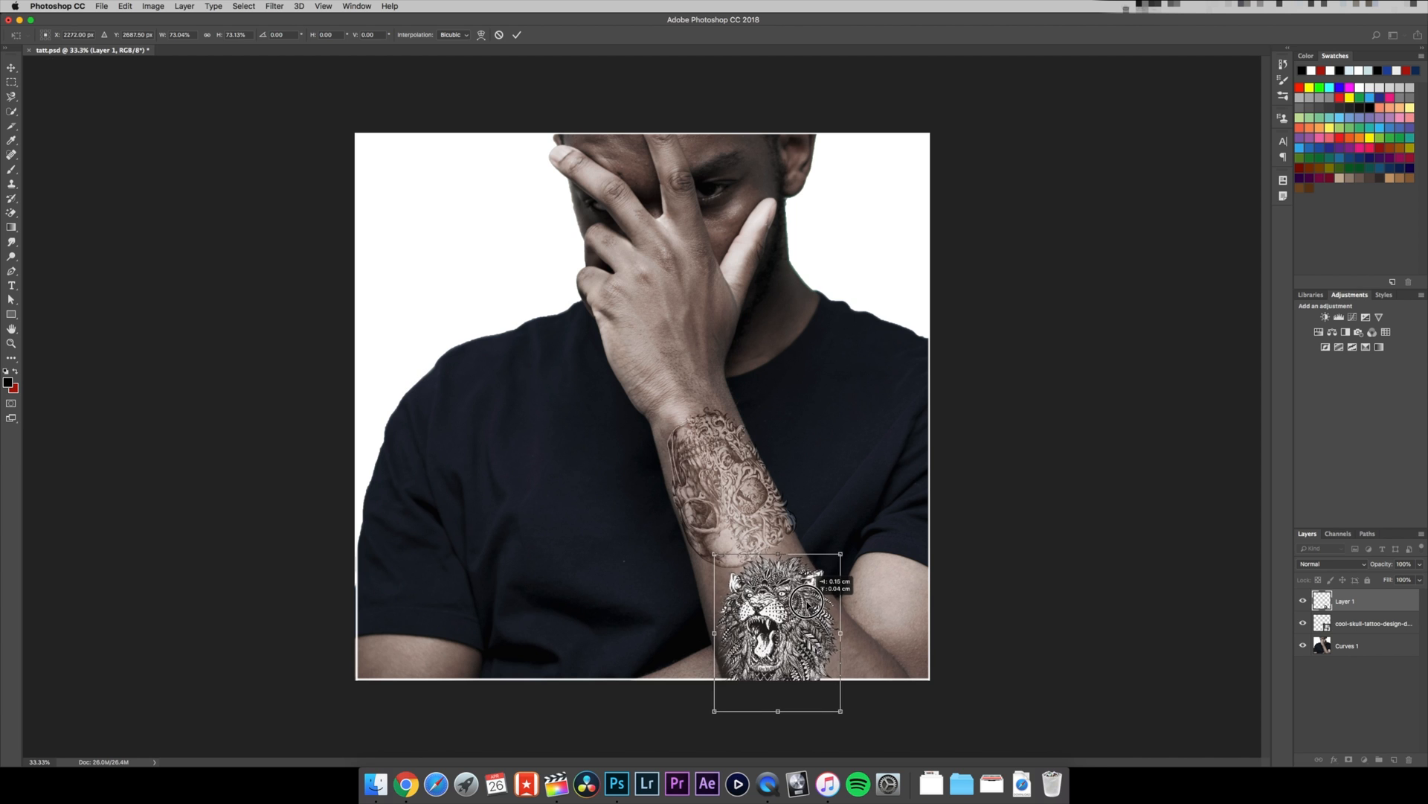
Commit the lion's new size and position, and blend it with Soft Light, then Overlay.
{"action": "left_click", "coordinate": [516, 35]}
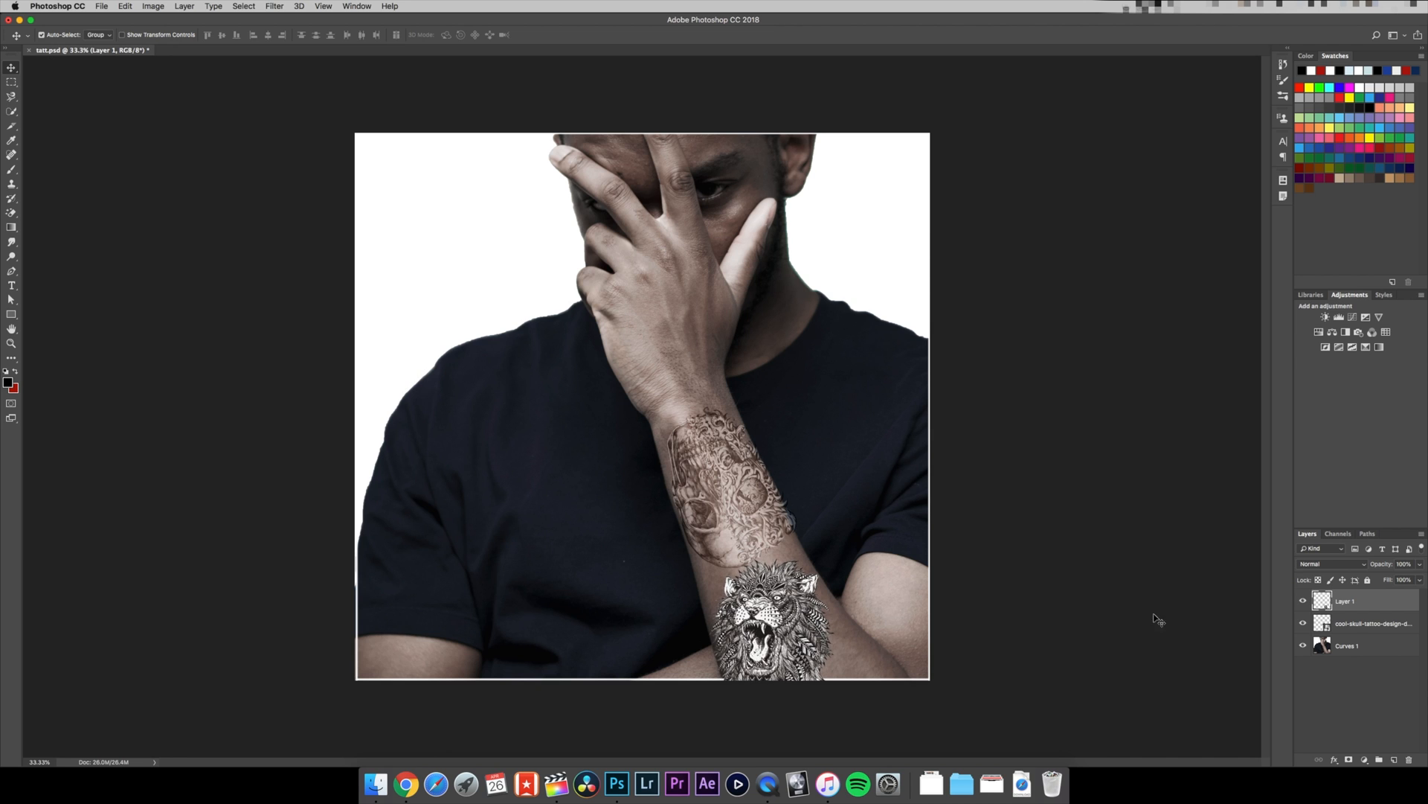
{"action": "left_click", "coordinate": [1321, 564]}
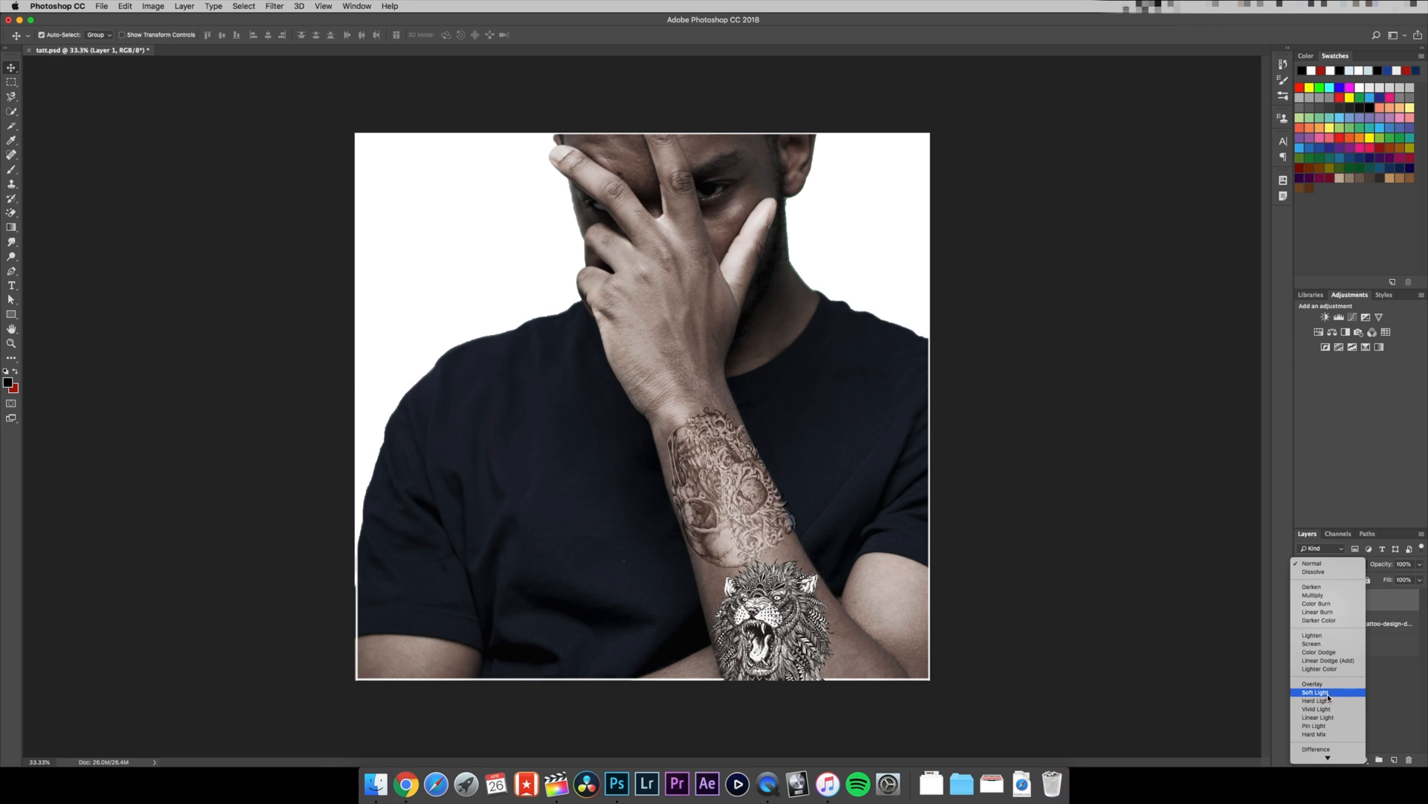
{"action": "left_click", "coordinate": [1314, 691]}
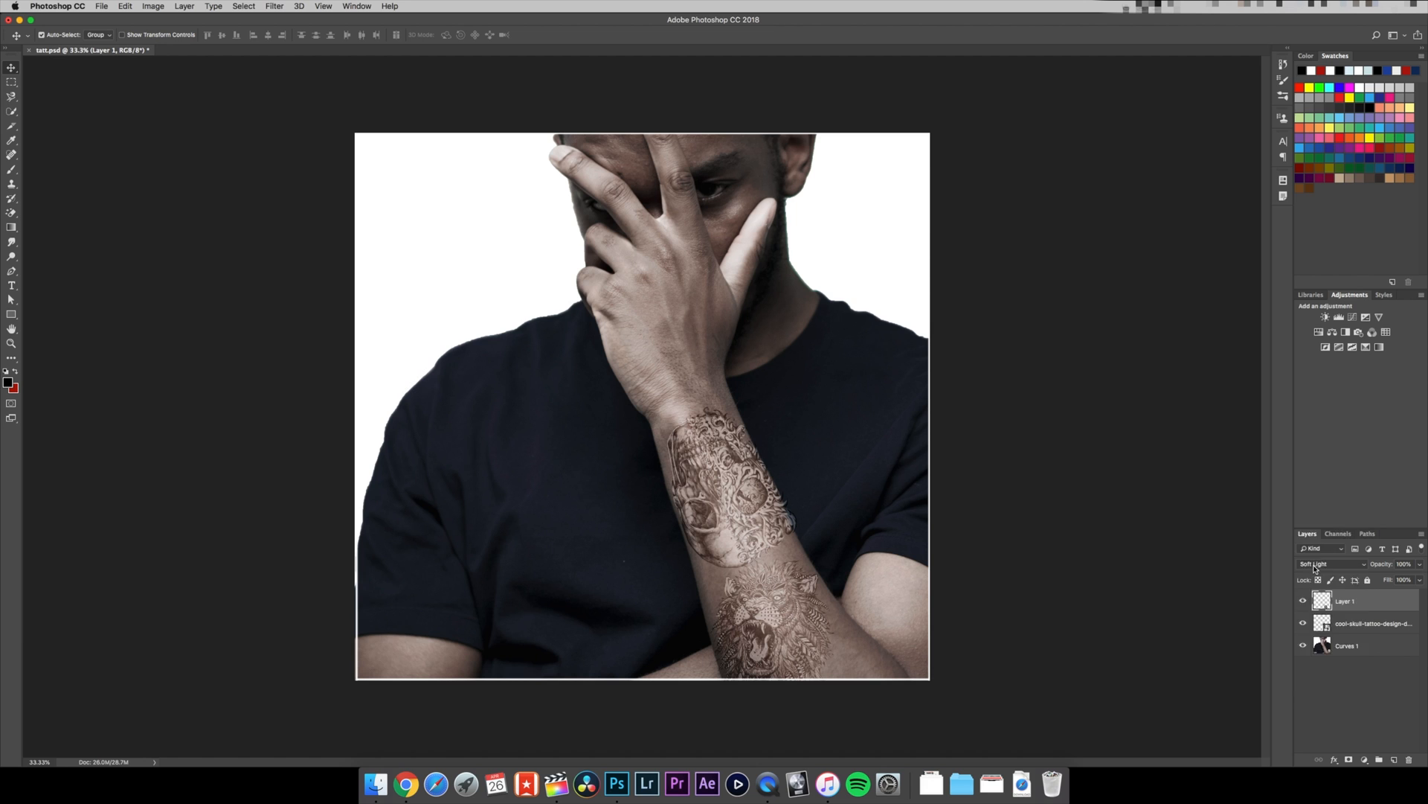
{"action": "left_click", "coordinate": [1330, 563]}
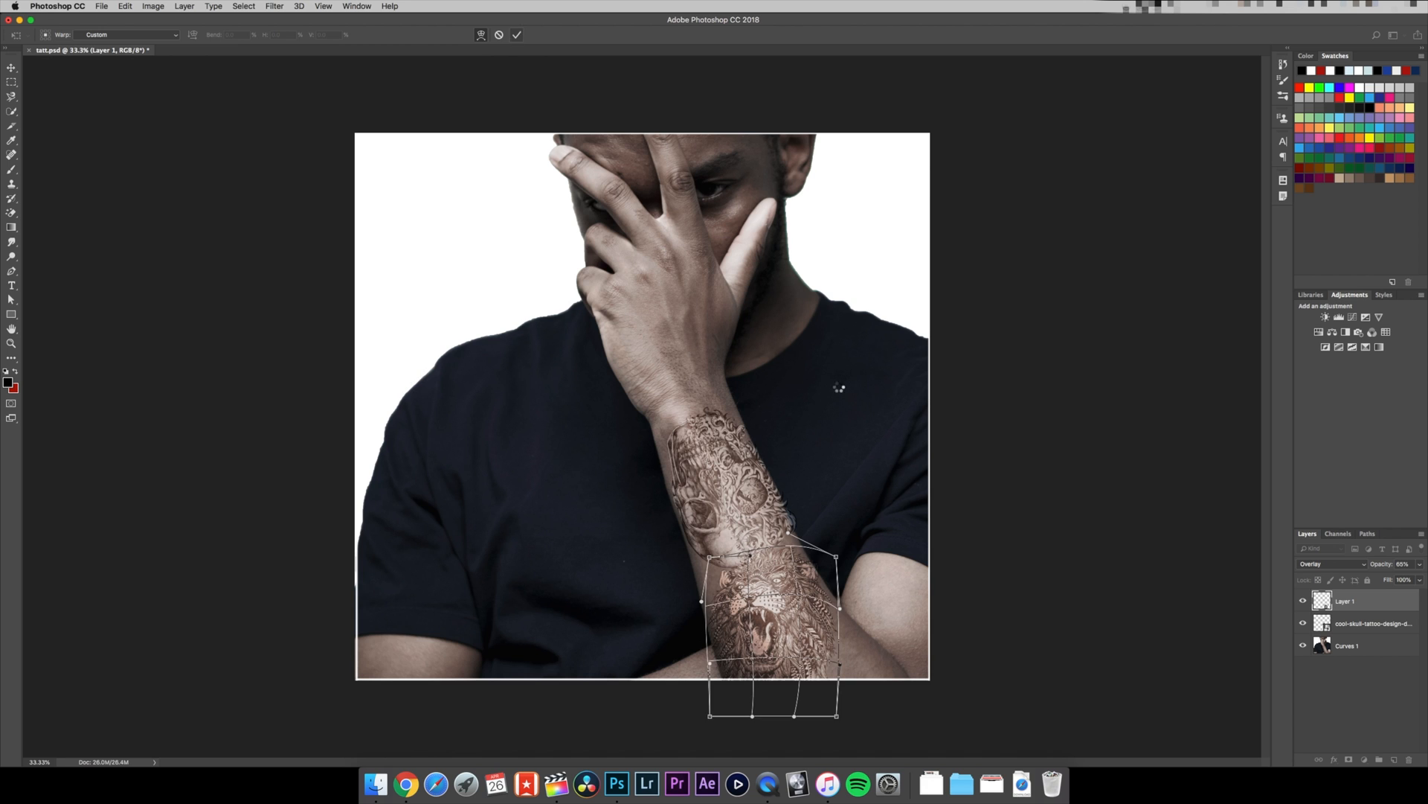
Warp the lion tattoo to curve with the lower forearm and commit the warp.
{"action": "left_click", "coordinate": [516, 35]}
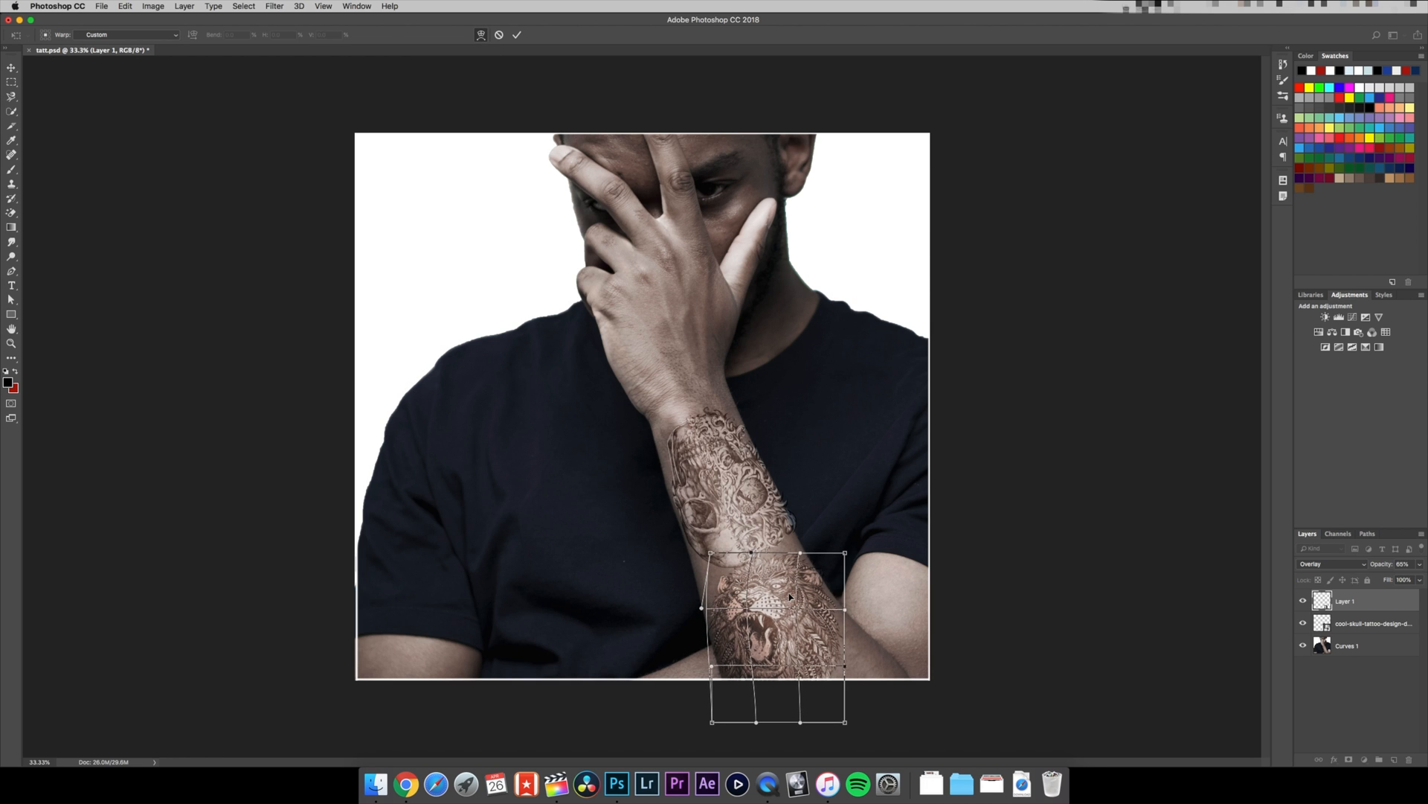
{"action": "left_click", "coordinate": [518, 35]}
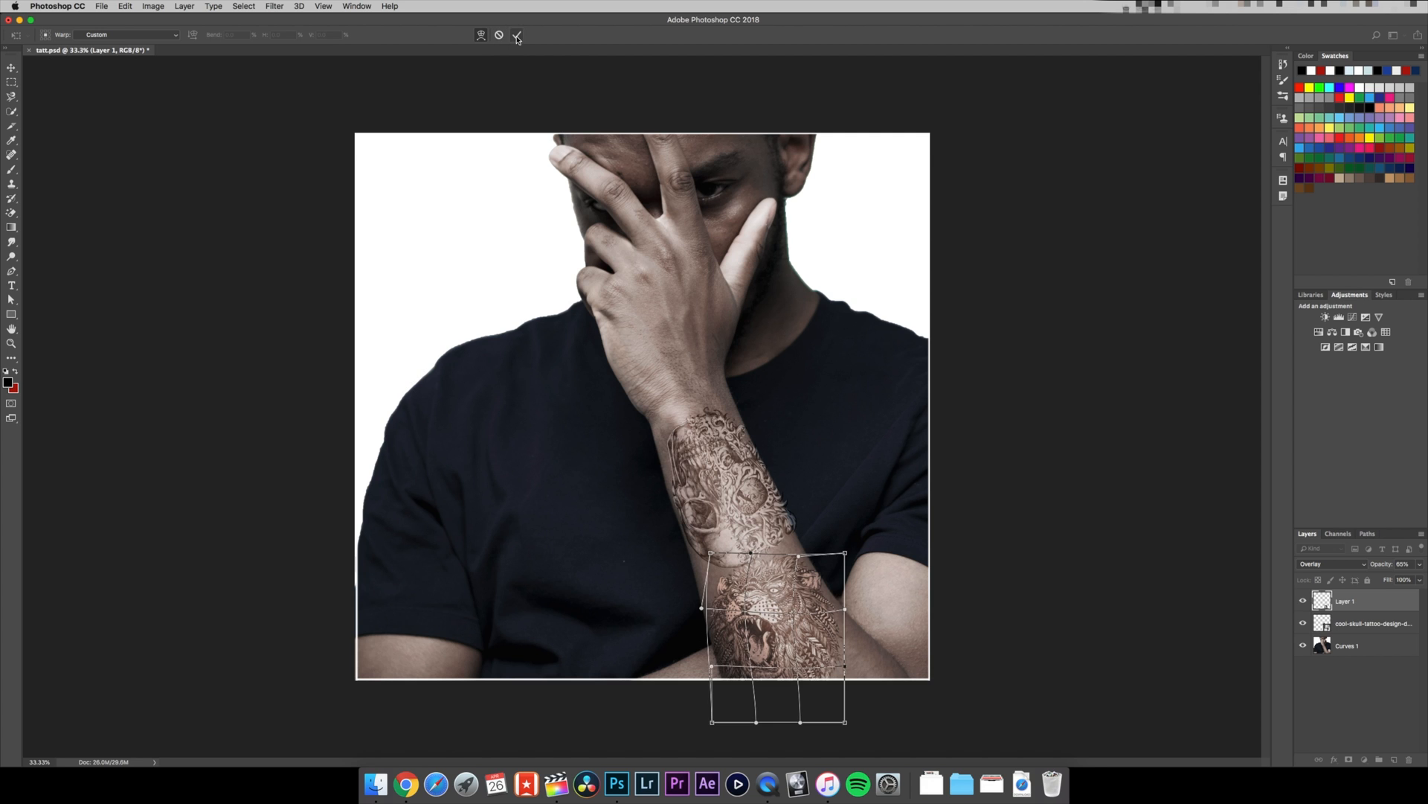
{"action": "left_click", "coordinate": [517, 36]}
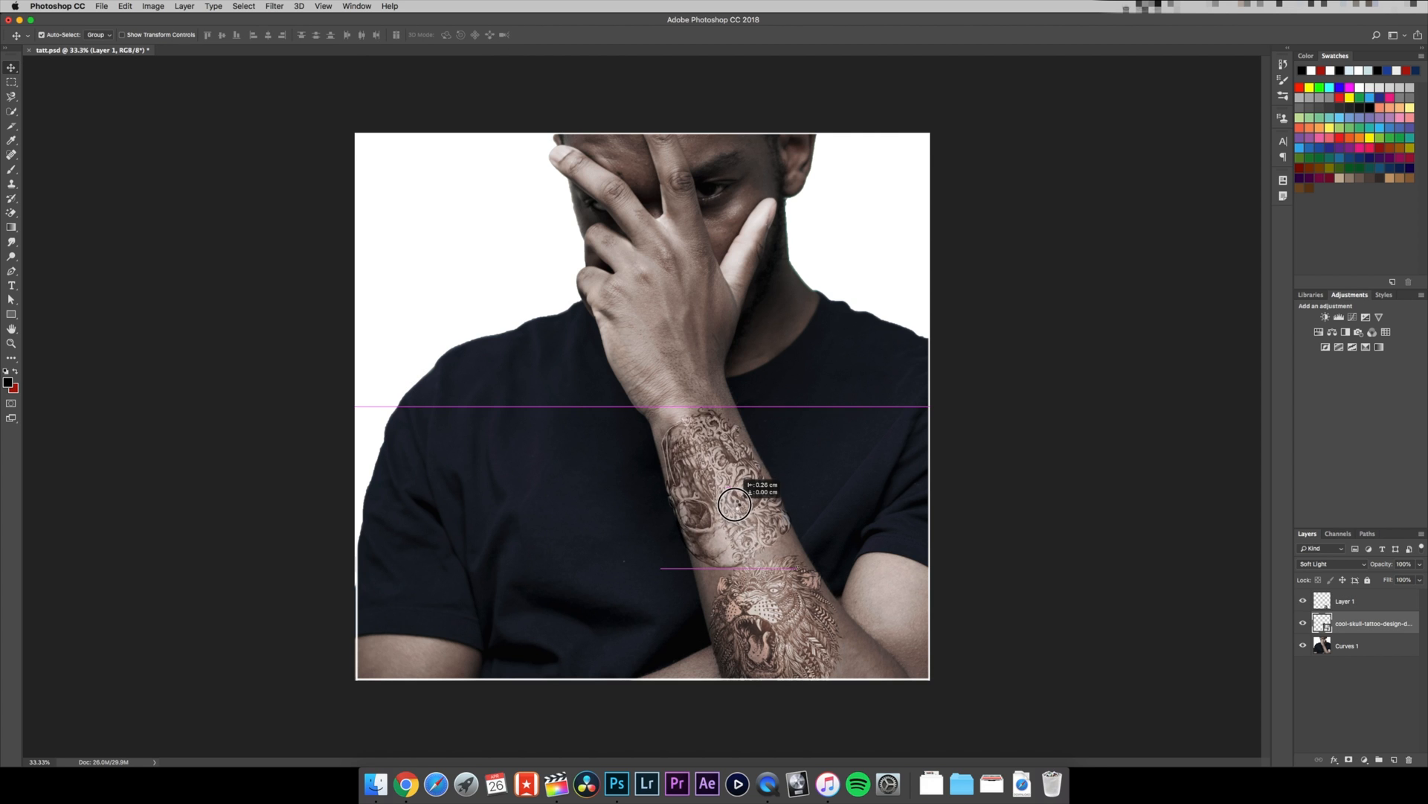